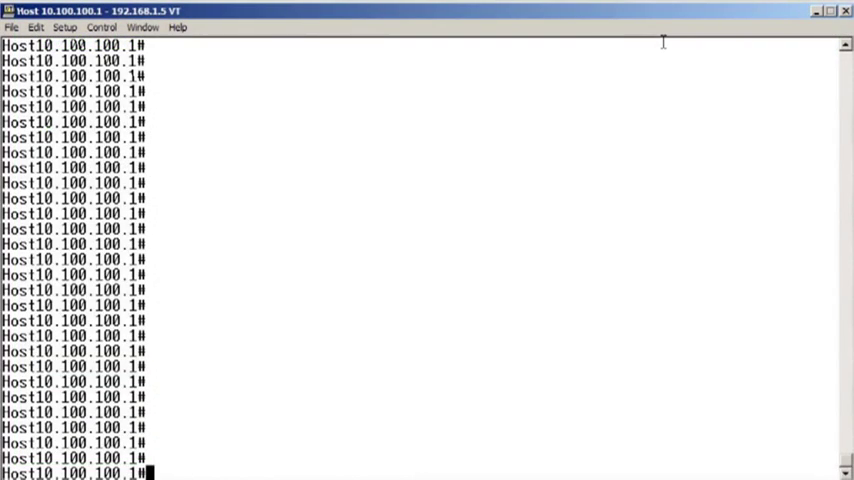
mouse_move(544, 236)
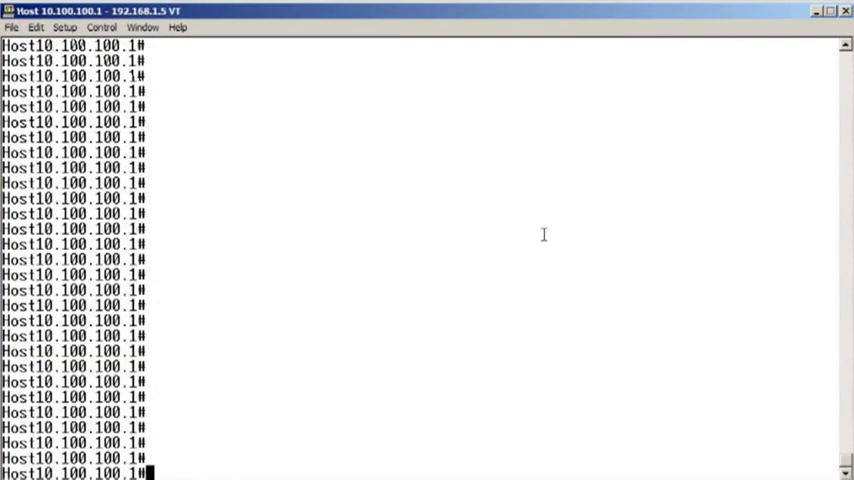
text(p)
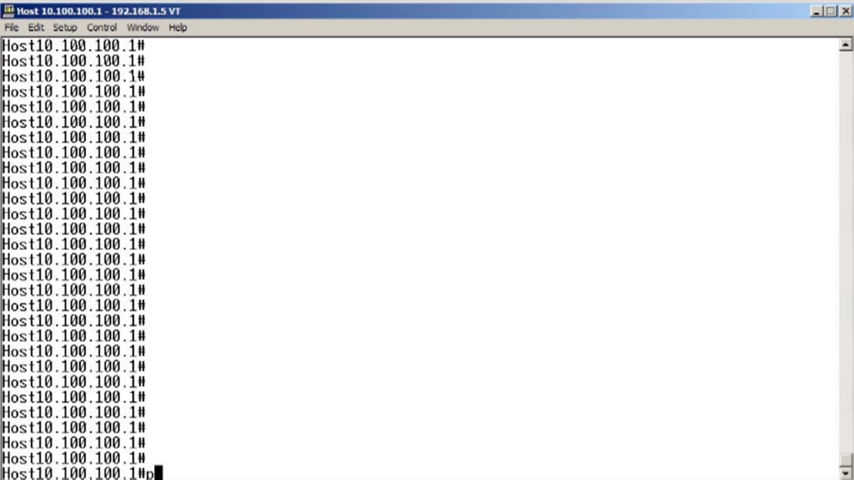
text(ing)
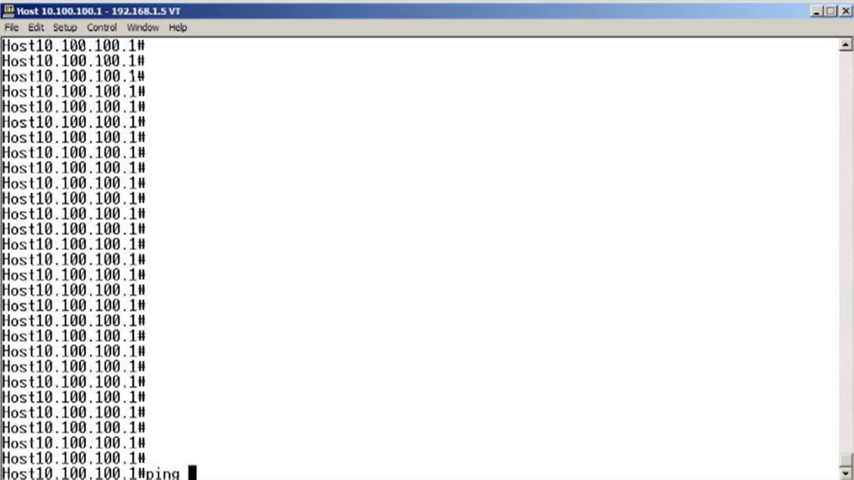
text(10.100.1)
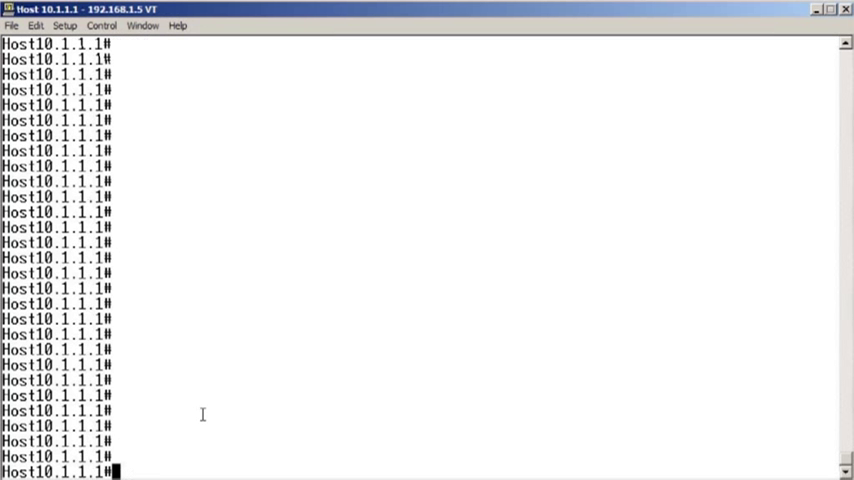
text(ping)
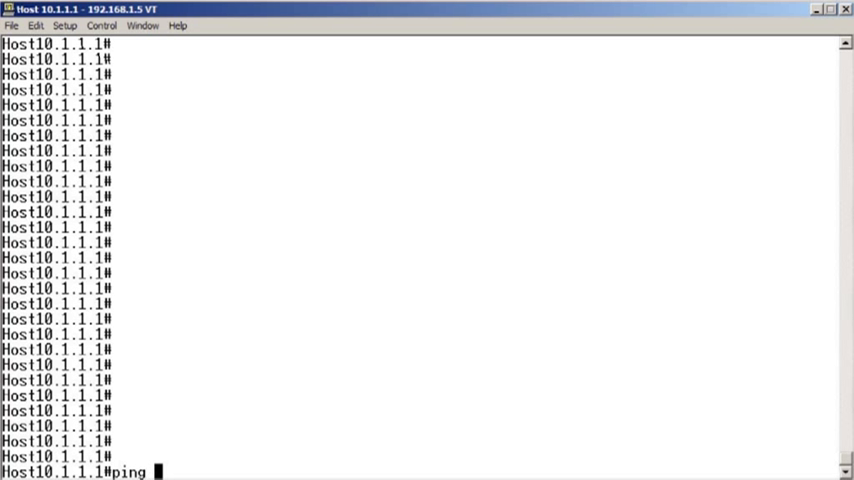
text(10.10.)
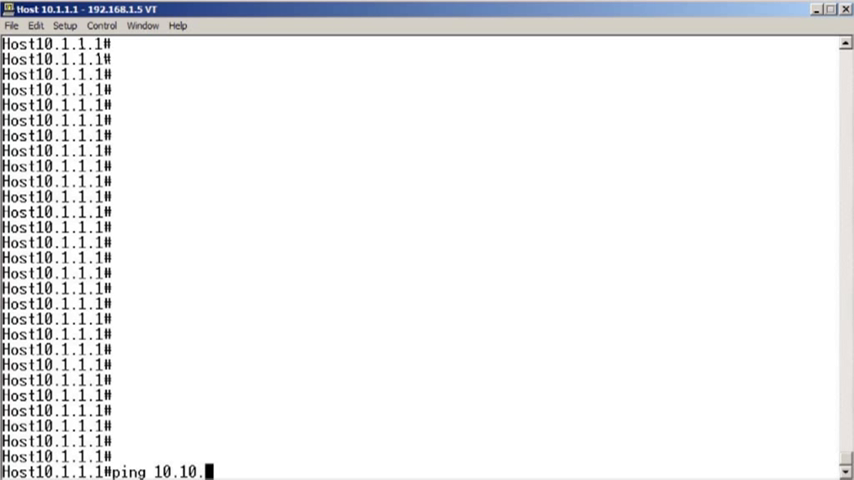
text(0)
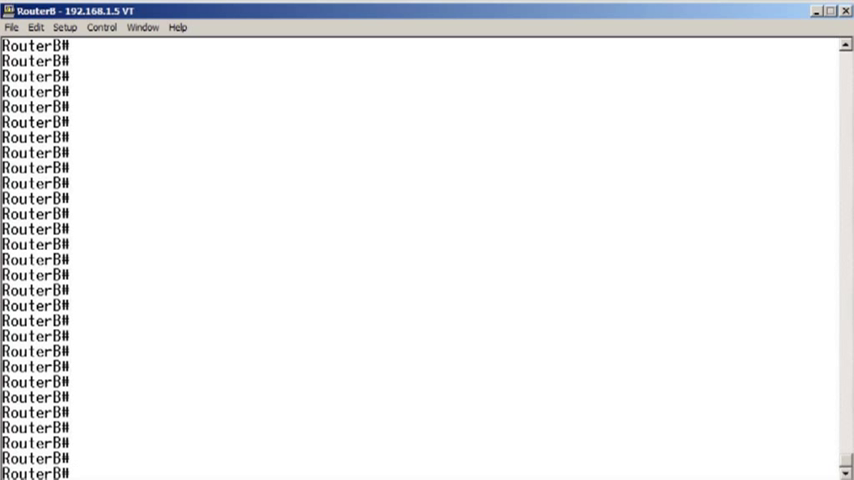
text(conf t)
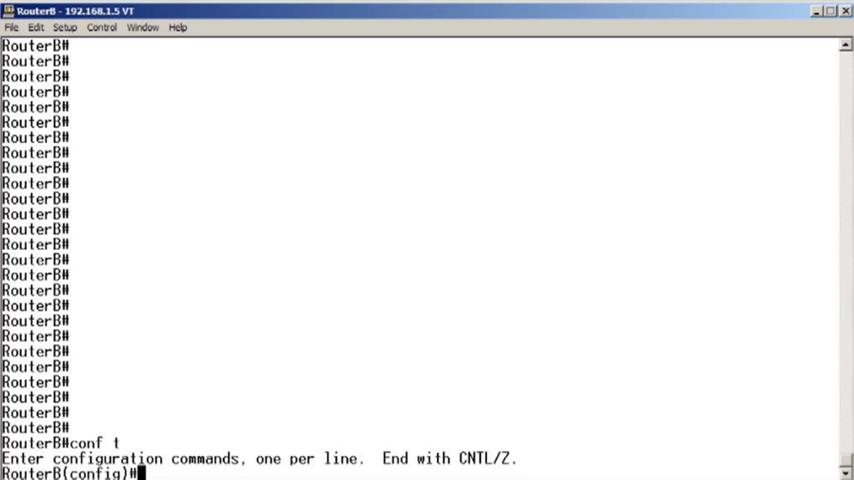
text(access-list 10 permi)
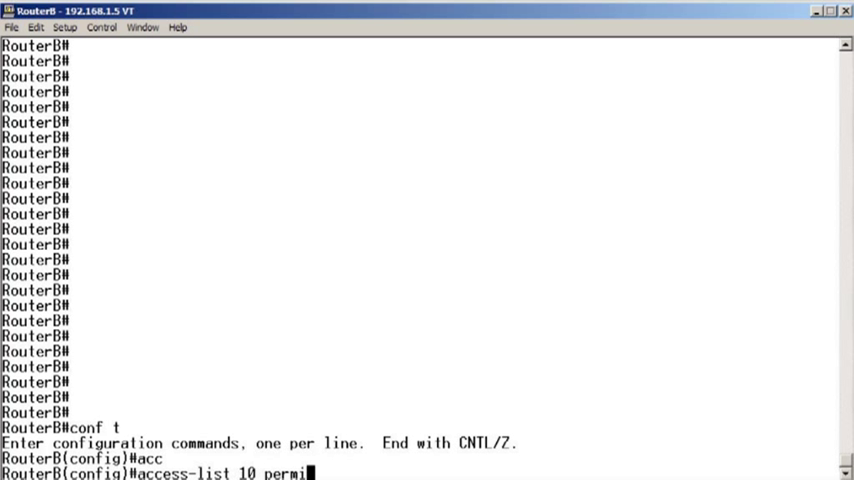
text(172.1)
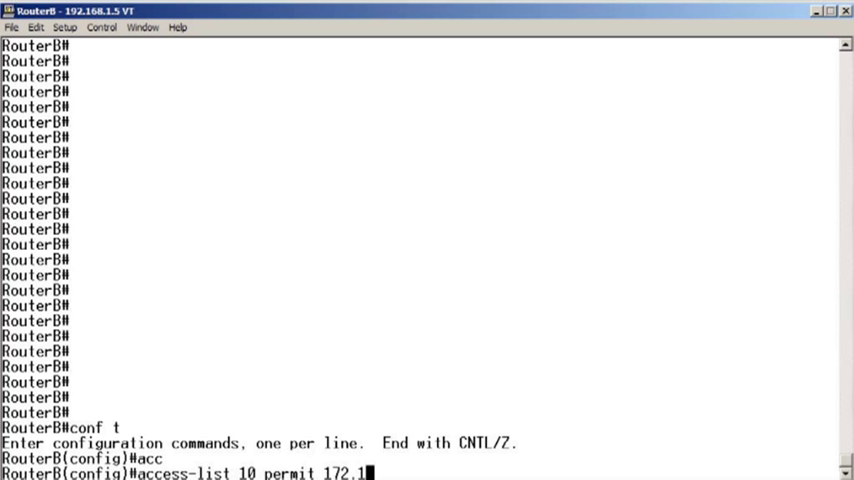
text(6.0.0)
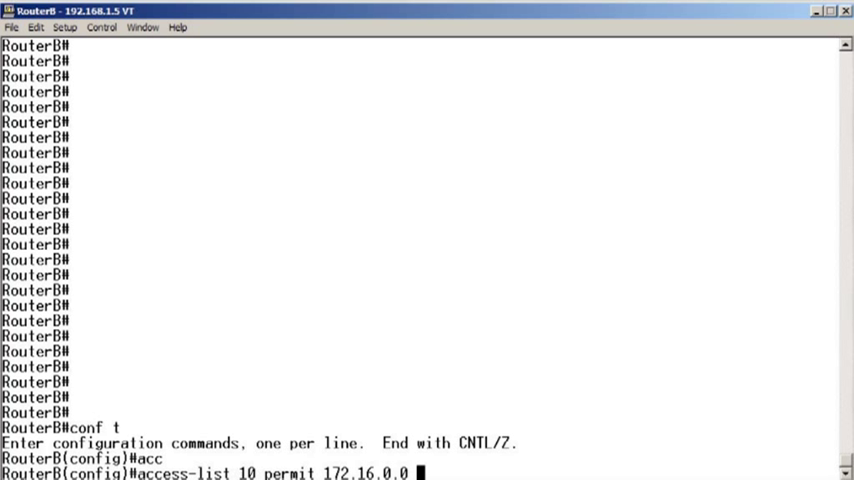
text(0.0.0.255)
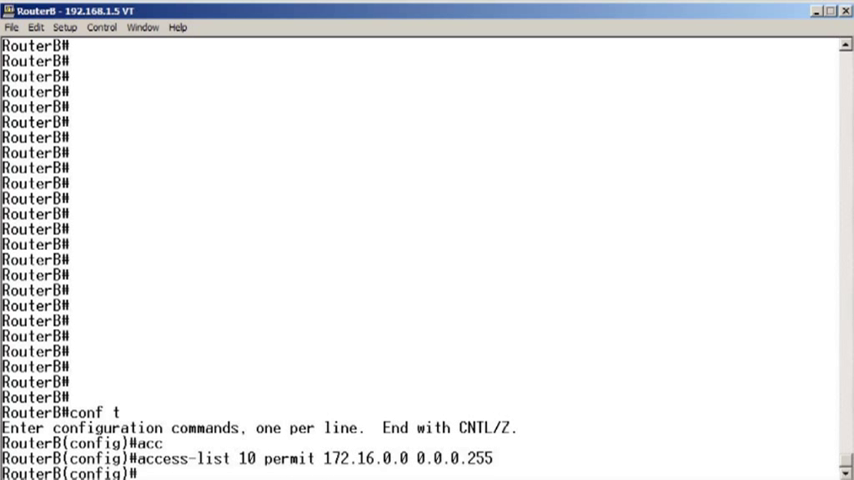
text(int s0/0)
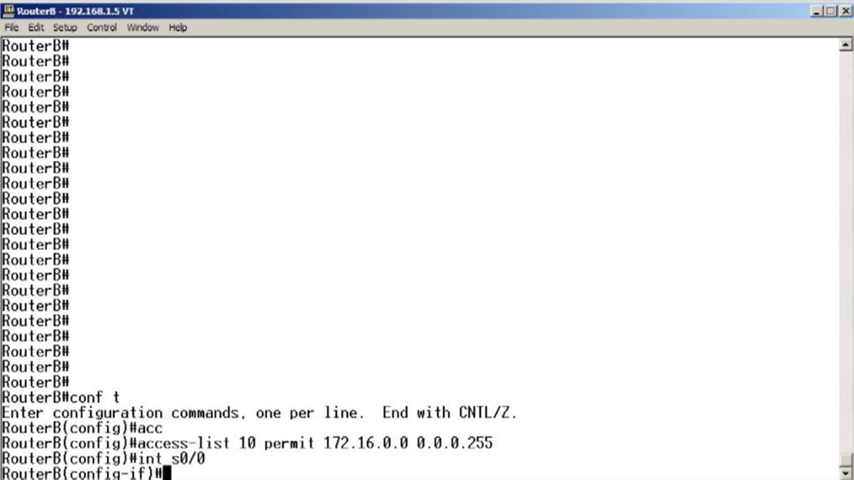
text(ip acc)
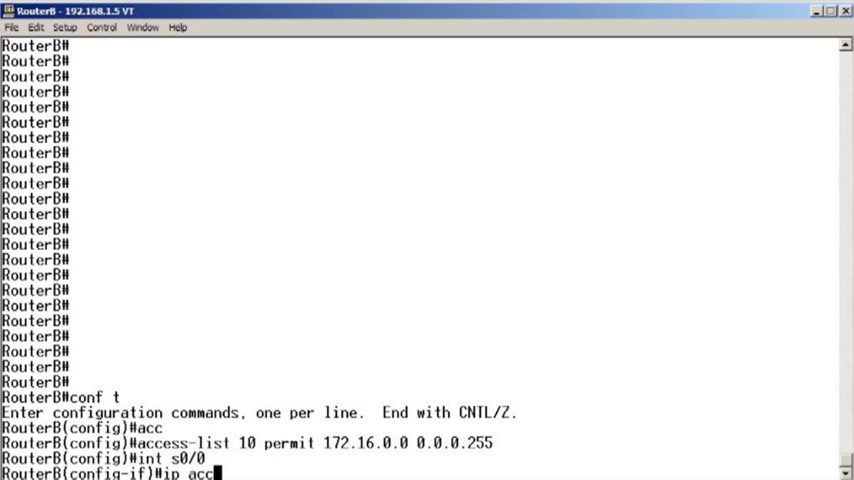